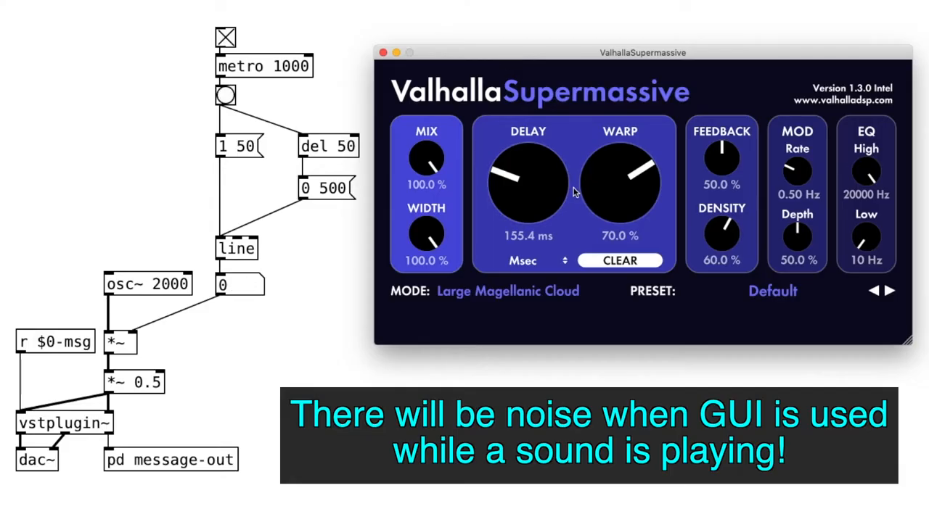
# Sweep the Supermassive DELAY knob up to about 425 ms, then down near 227 ms.
pyautogui.moveTo(527, 174); pyautogui.dragTo(537, 145)
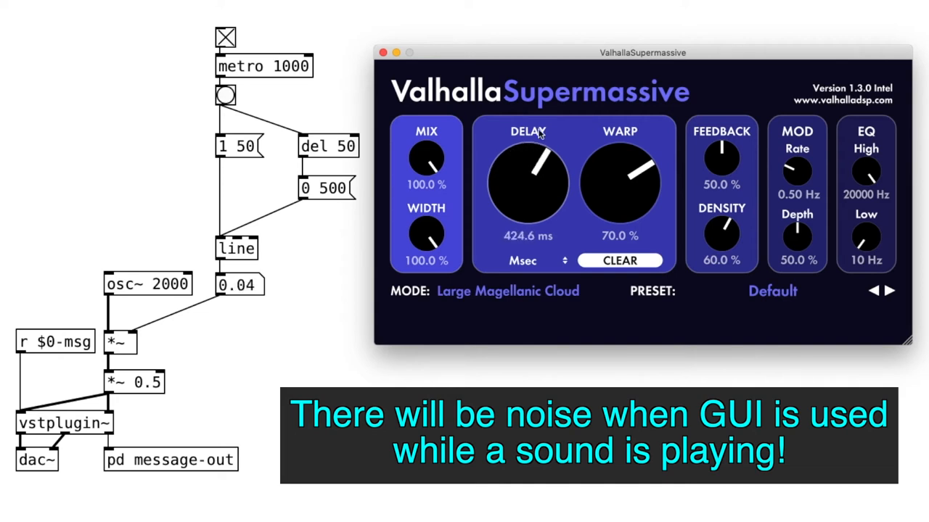
pyautogui.moveTo(529, 167); pyautogui.dragTo(529, 178)
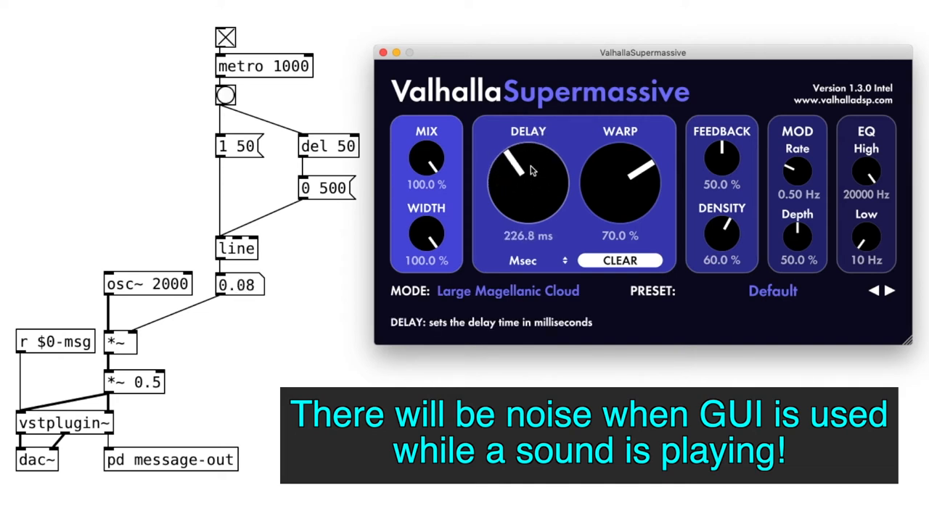
pyautogui.moveTo(526, 171); pyautogui.dragTo(526, 217)
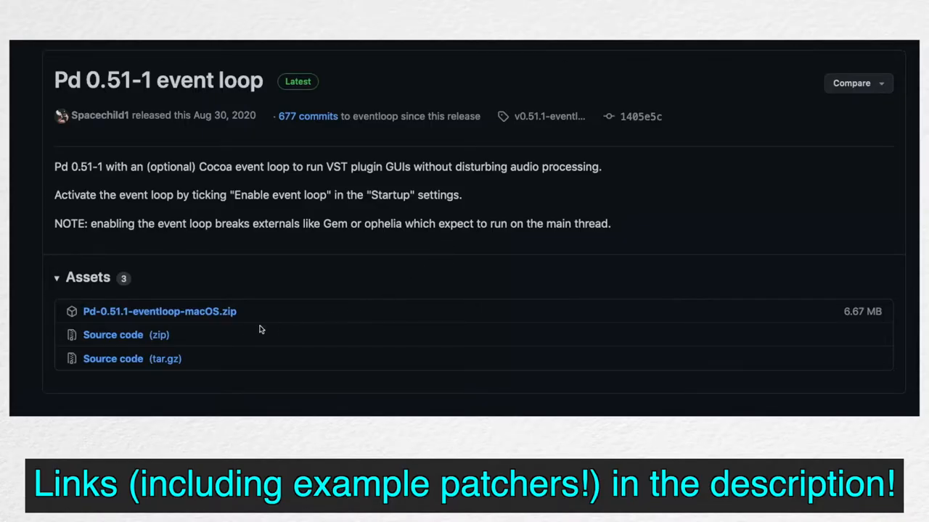
pyautogui.moveTo(184, 317)
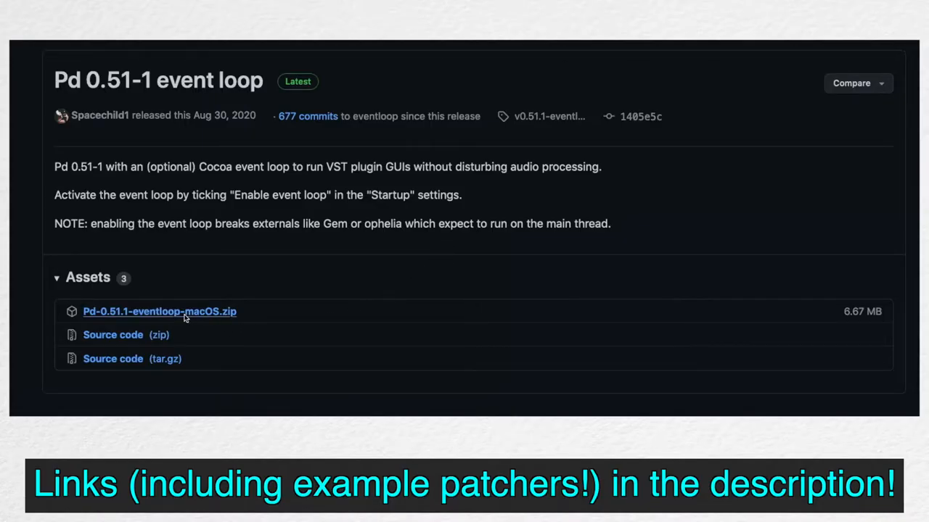
# Download Pd-0.51.1-eventloop-macOS.zip from the GitHub release assets.
pyautogui.click(159, 311)
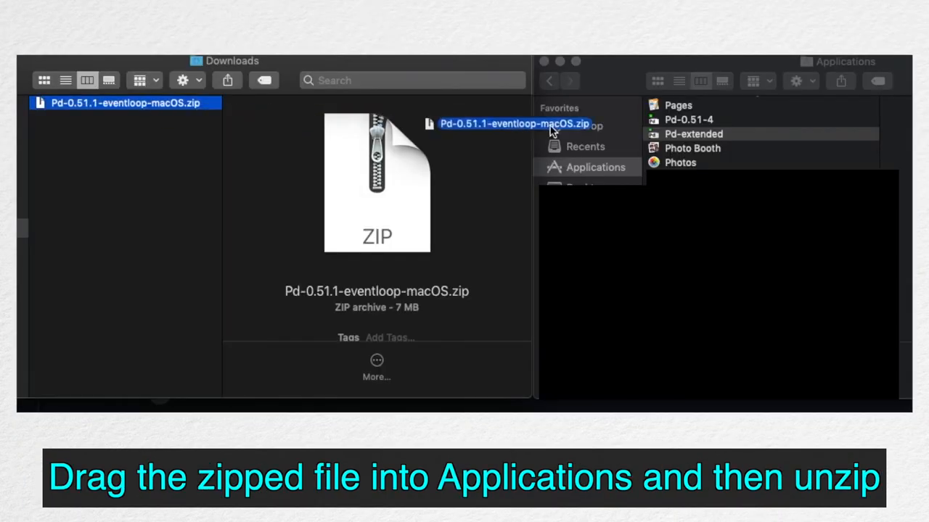
# Move Pd-0.51.1-eventloop-macOS.zip from Downloads into Applications and unzip it.
pyautogui.moveTo(515, 124); pyautogui.dragTo(738, 133)
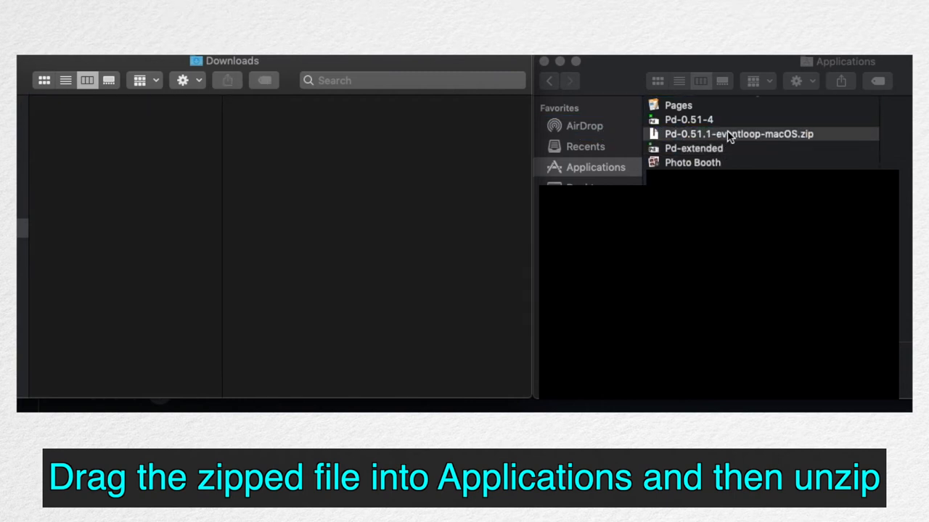
pyautogui.click(735, 134)
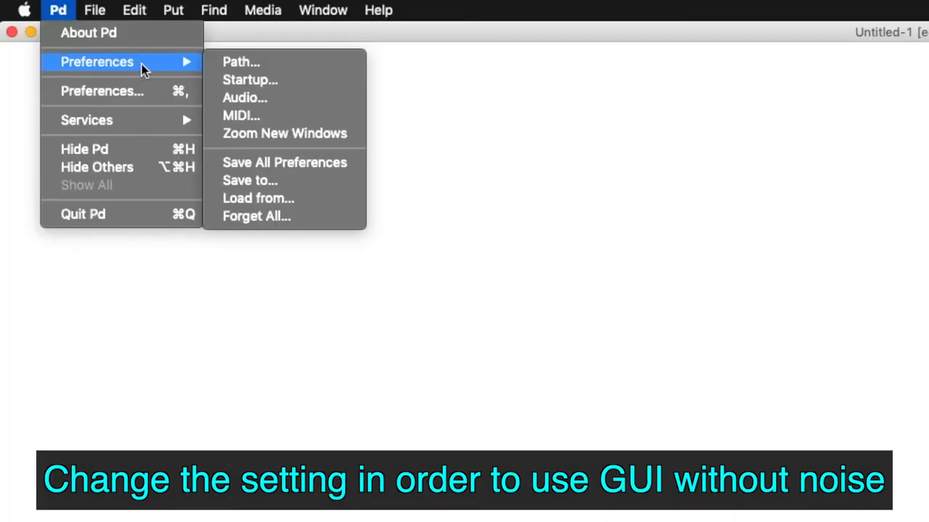
# Enable the event loop in Pd's Startup preferences and confirm with OK.
pyautogui.click(249, 80)
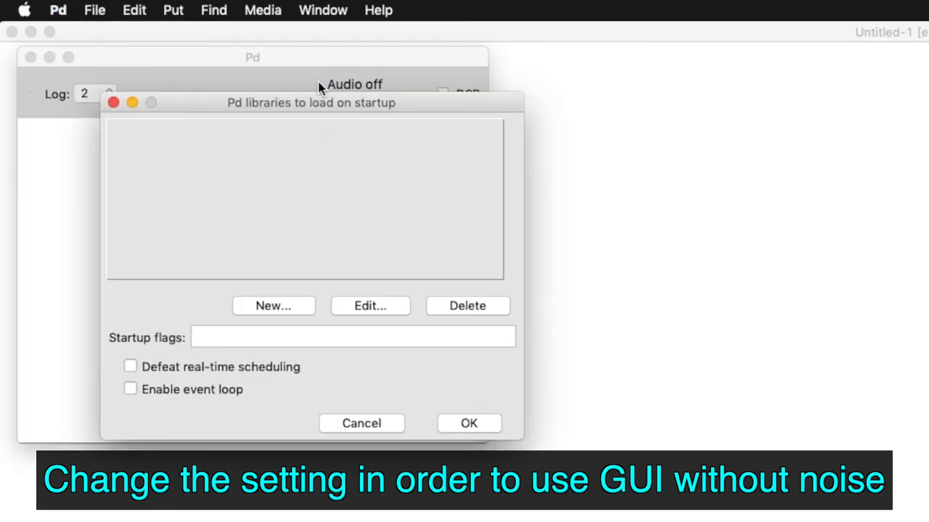
pyautogui.click(131, 390)
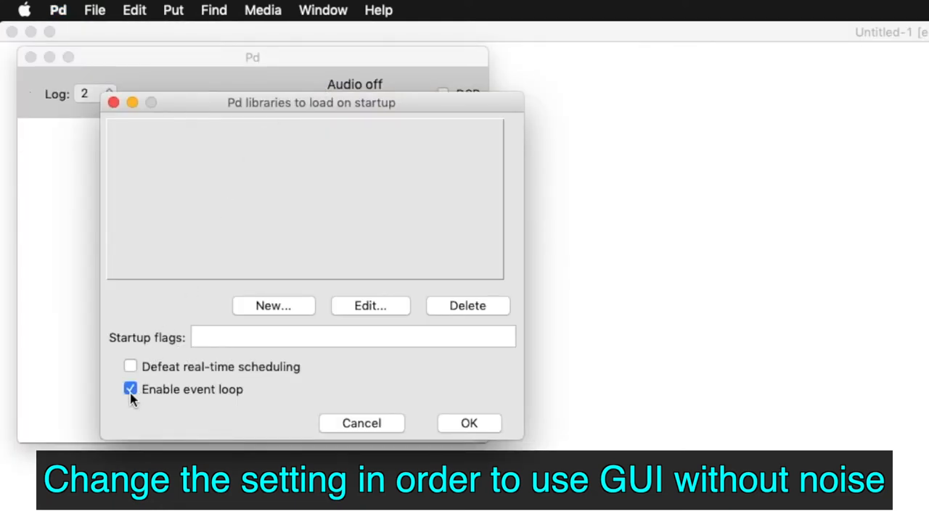
pyautogui.click(468, 423)
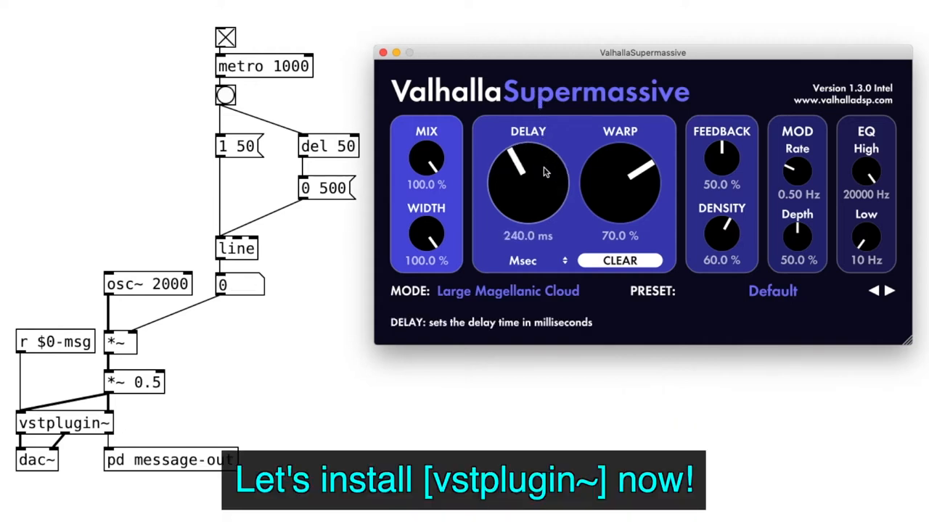
# Adjust the Supermassive delay, then search Find externals for 'vstplugin~'.
pyautogui.moveTo(517, 168); pyautogui.dragTo(533, 153)
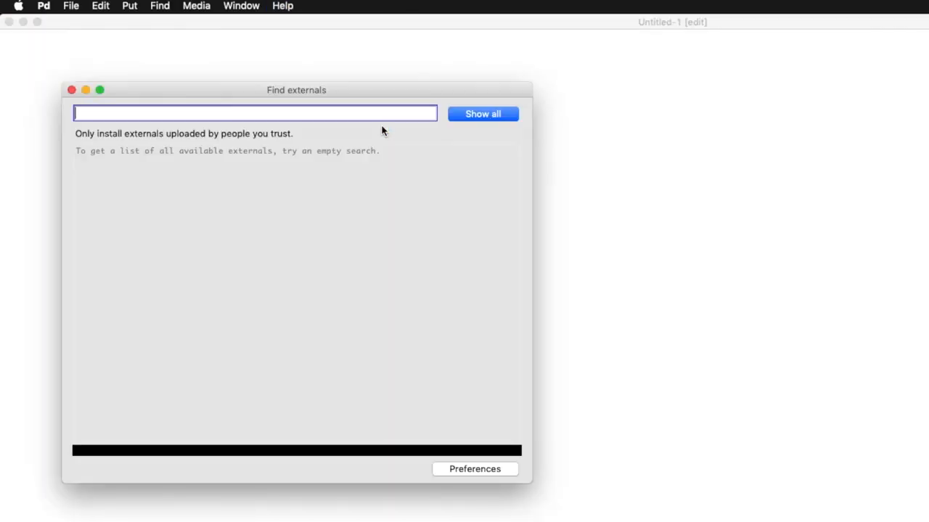
pyautogui.write('vstplugin~')
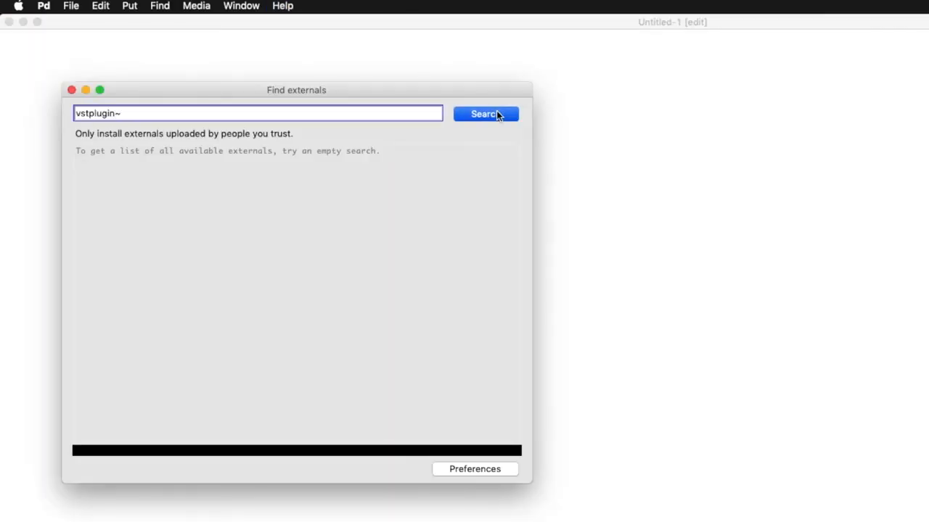
pyautogui.click(485, 114)
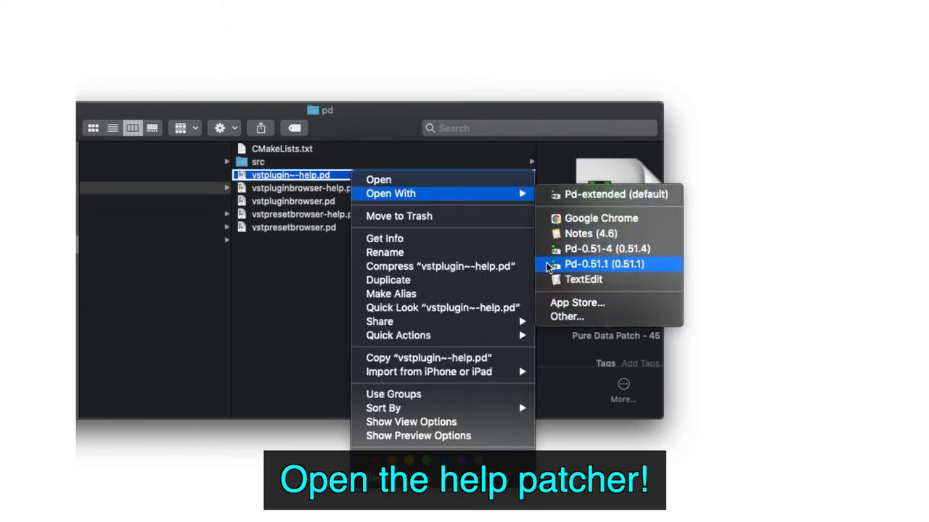
# Open vstplugin~-help.pd with Pd-0.51.1 via Open With.
pyautogui.click(600, 265)
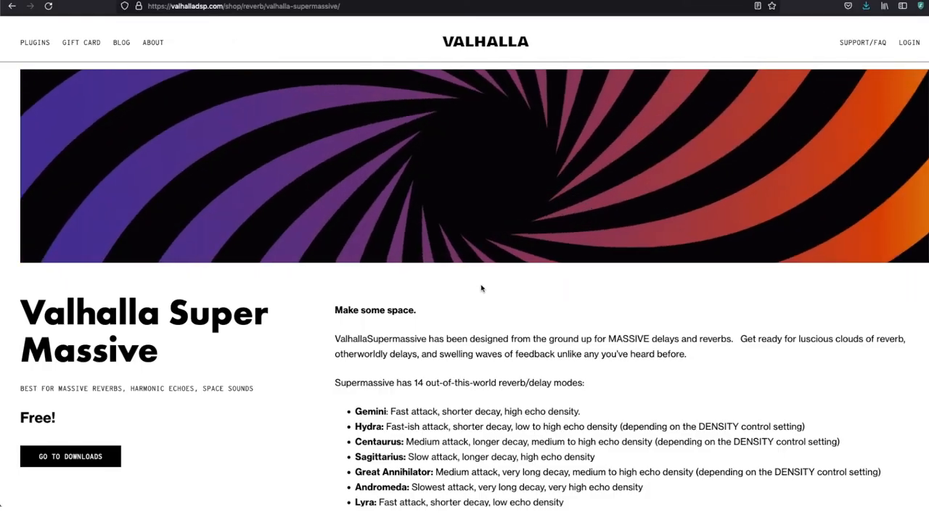
pyautogui.moveTo(51, 466)
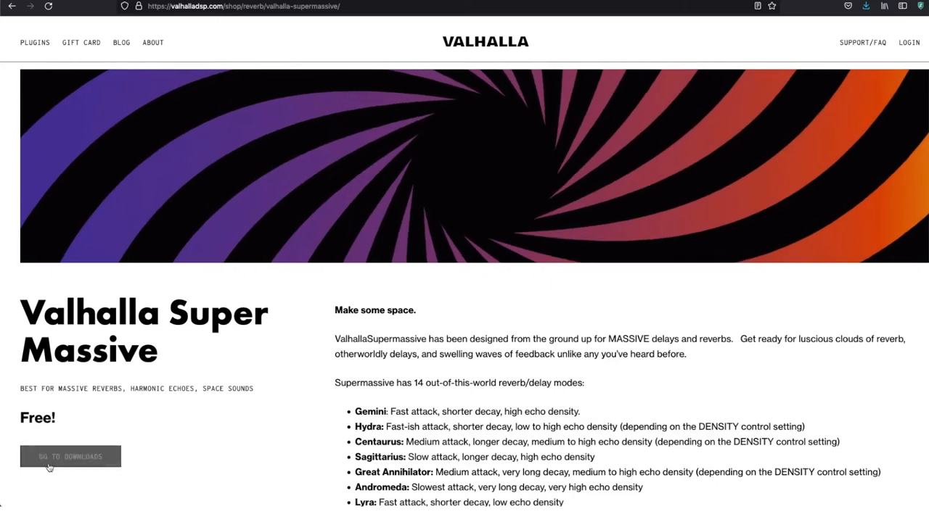
# Jump to GO TO DOWNLOADS on the Valhalla Supermassive page.
pyautogui.click(70, 456)
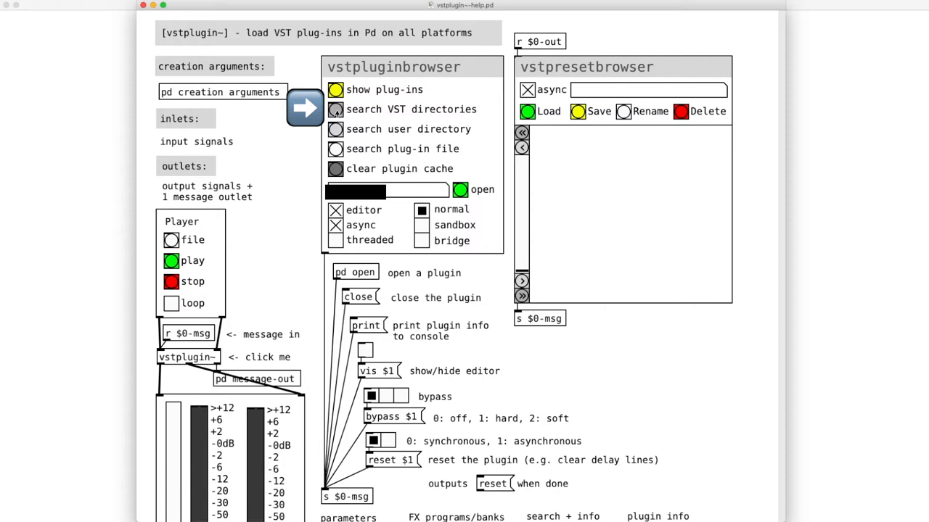
# Scan the VST directories and list the installed plug-ins in vstpluginbrowser.
pyautogui.click(334, 89)
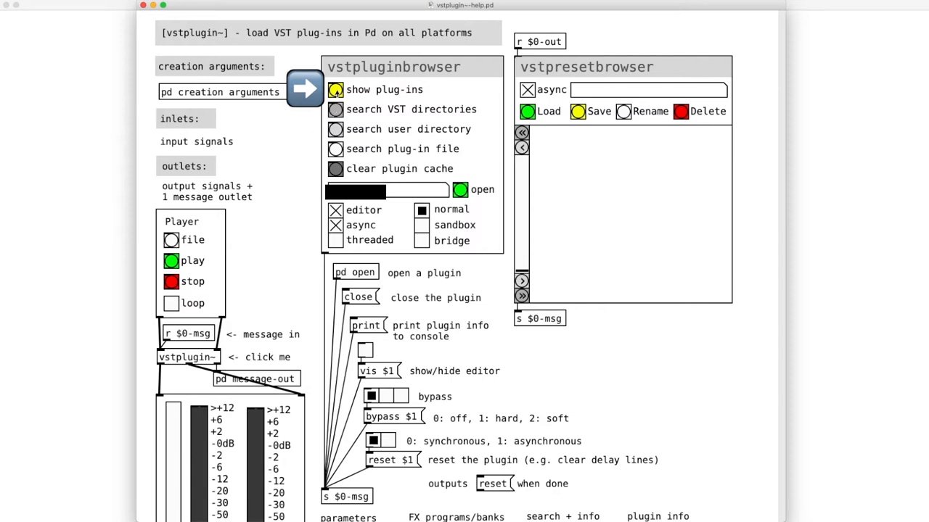
pyautogui.click(335, 89)
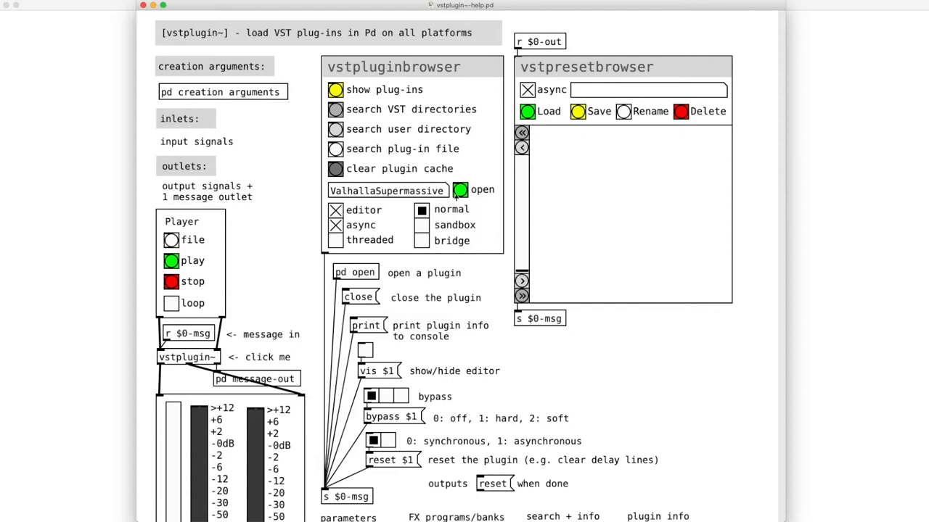
pyautogui.click(460, 189)
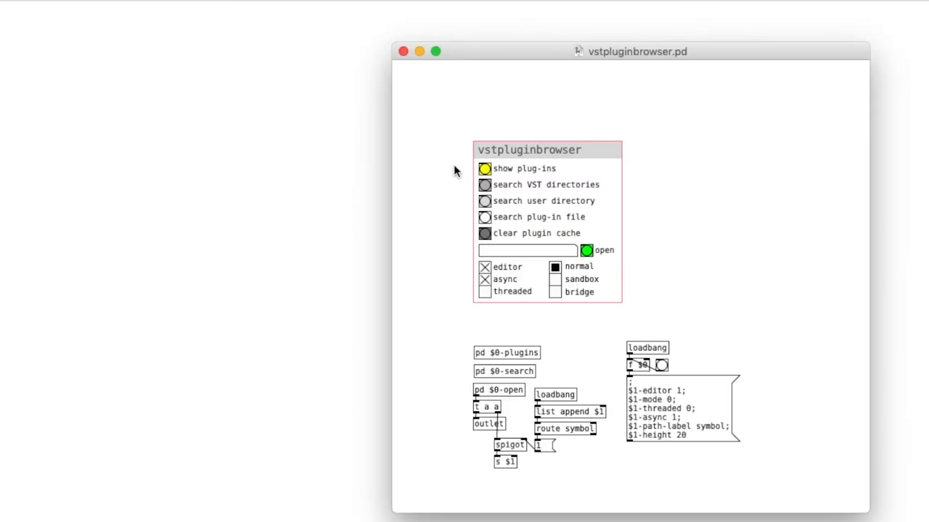
# Trigger the 'search VST directories' and 'show plug-ins' bangs in vstpluginbrowser.pd.
pyautogui.click(483, 169)
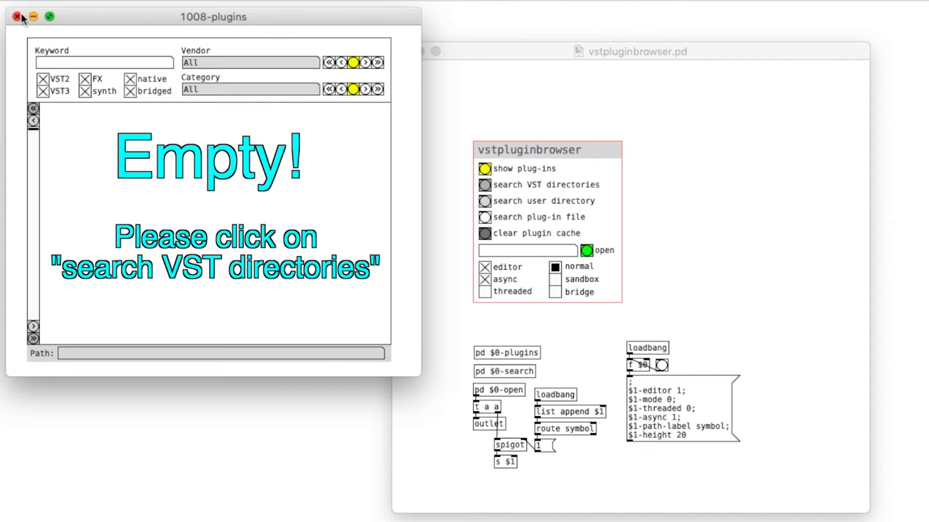
pyautogui.click(17, 17)
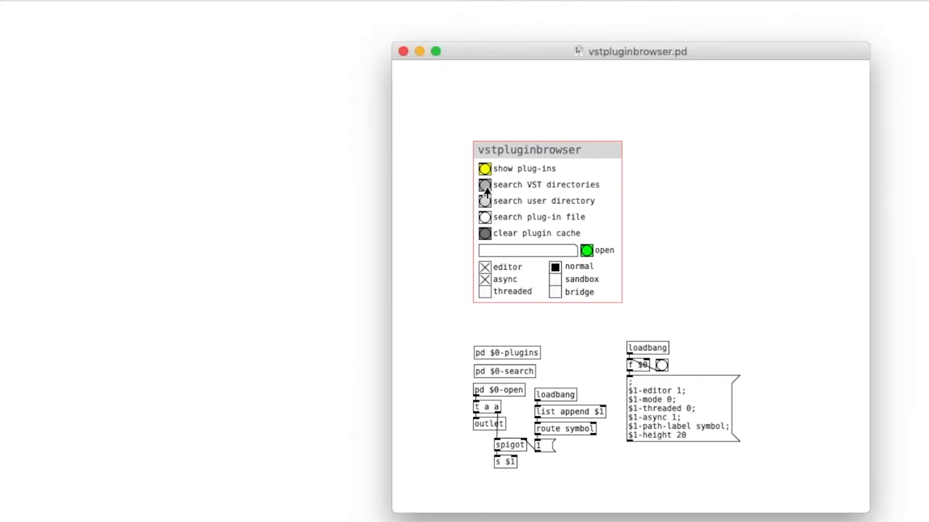
pyautogui.click(484, 168)
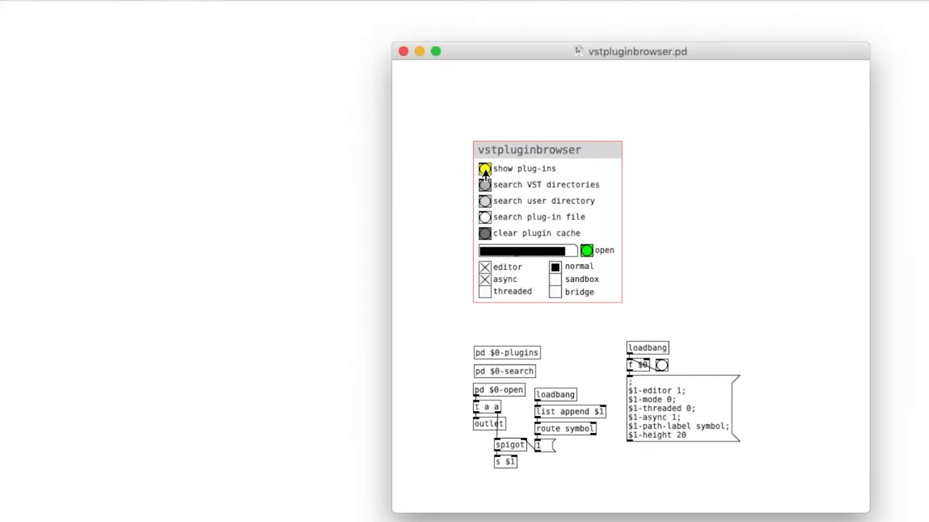
pyautogui.click(484, 168)
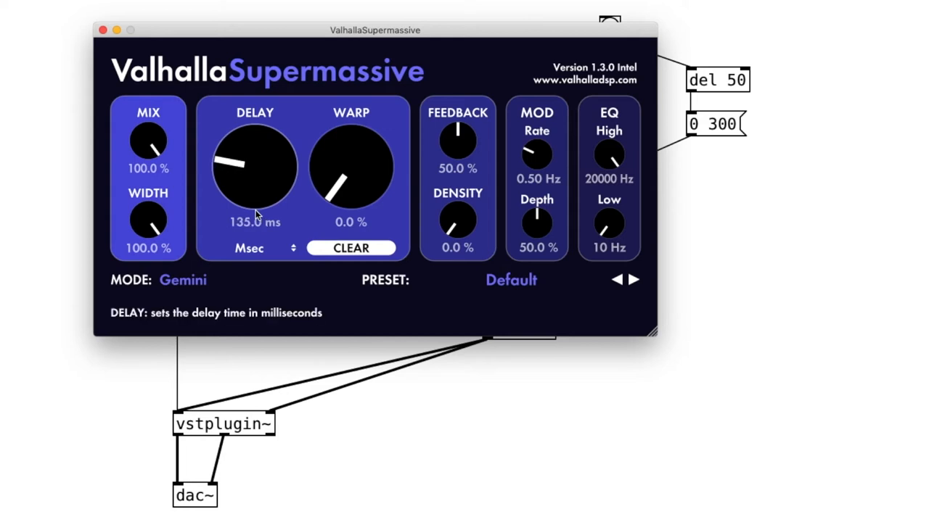
# Drag the Supermassive DELAY and WARP knobs while the test tone plays.
pyautogui.moveTo(352, 182); pyautogui.dragTo(351, 145)
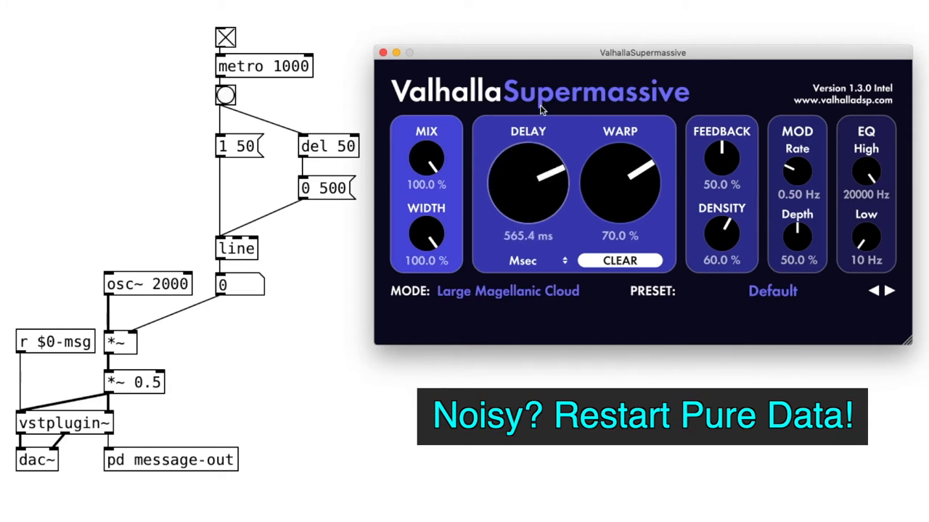
pyautogui.moveTo(526, 181); pyautogui.dragTo(519, 170)
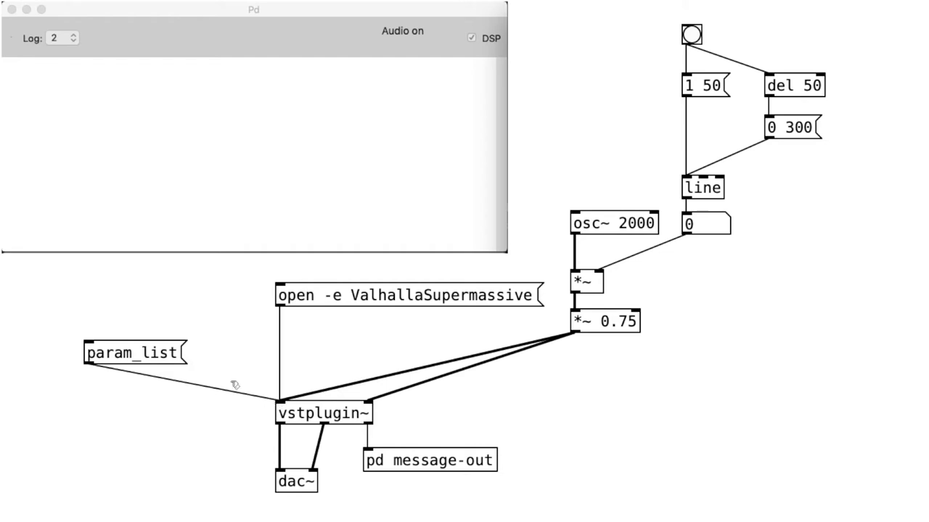
# Click the 'param_list' message to list vstplugin~'s parameters in the console.
pyautogui.click(135, 353)
pyautogui.write('param_set 0 $1')
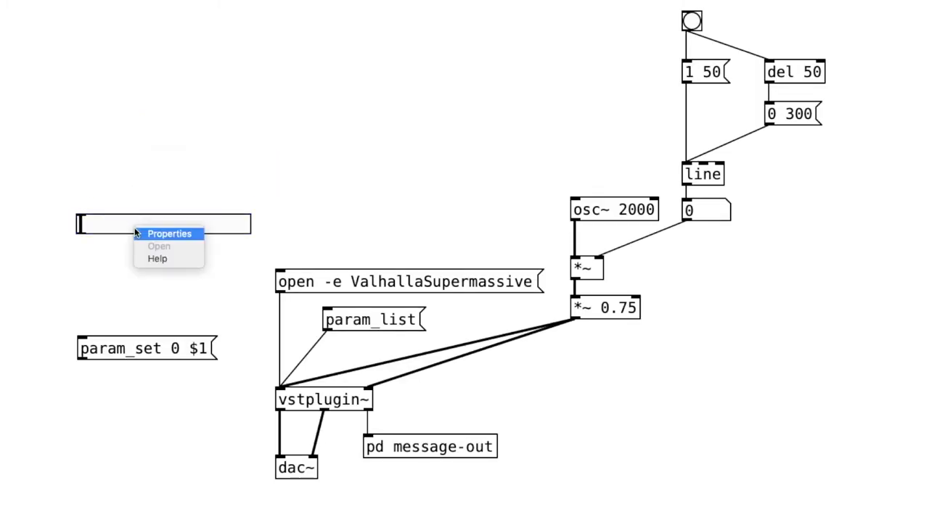
# Edit the horizontal slider's upper output limit in its properties.
pyautogui.click(169, 233)
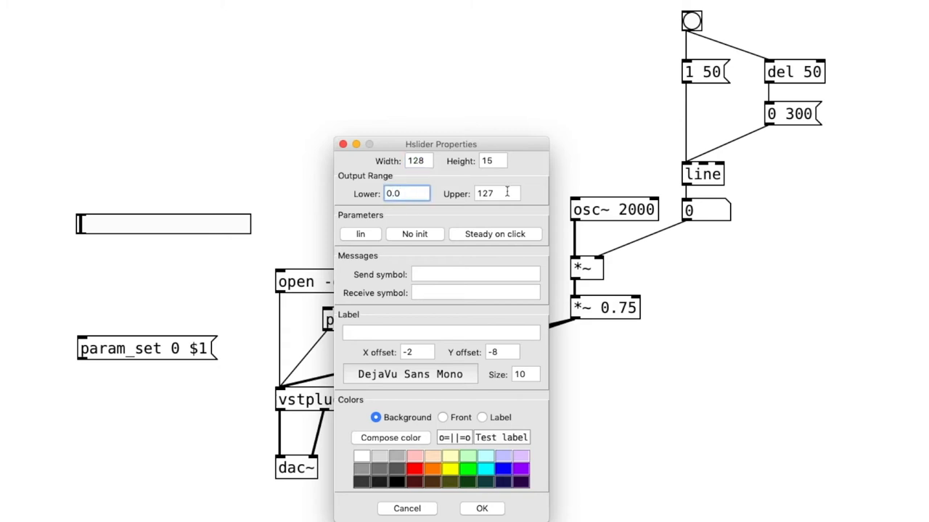
pyautogui.click(481, 508)
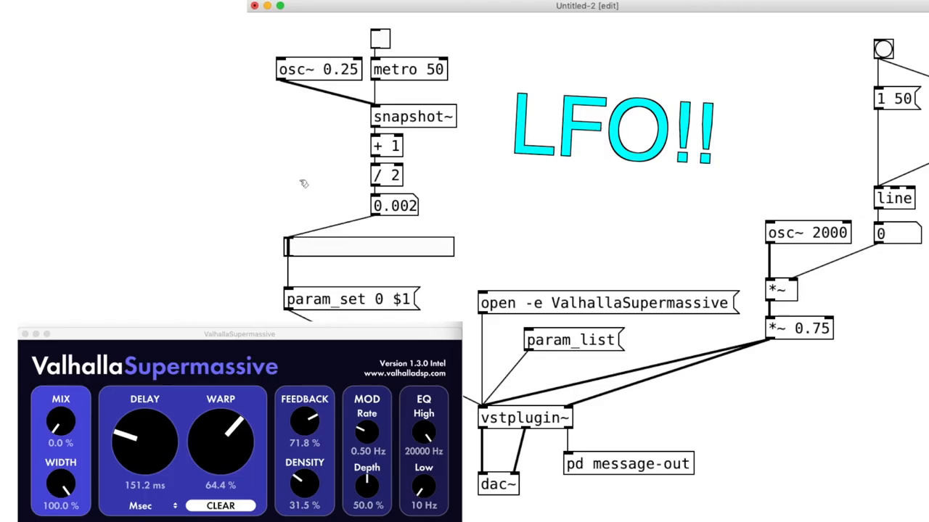
# Move the second slider to change the value sent via 'param_set 3 $1'.
pyautogui.click(378, 38)
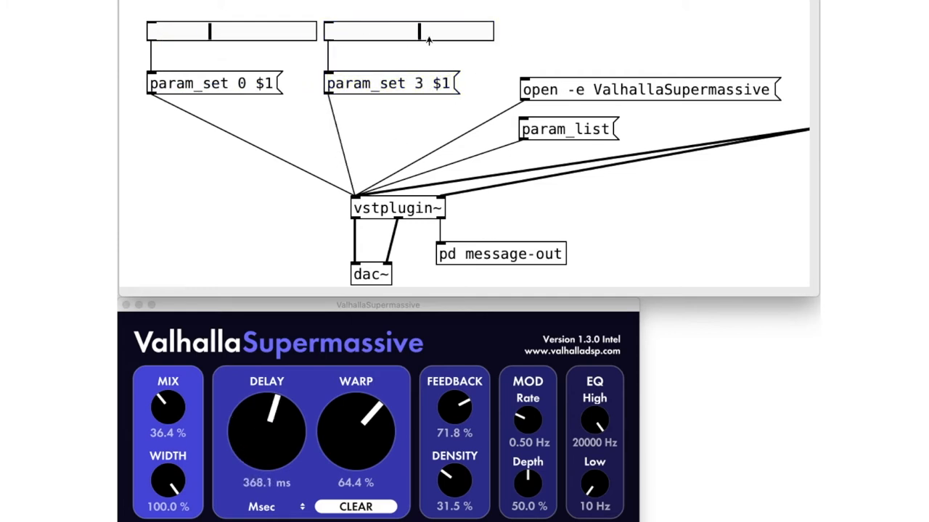
pyautogui.moveTo(266, 407); pyautogui.dragTo(268, 435)
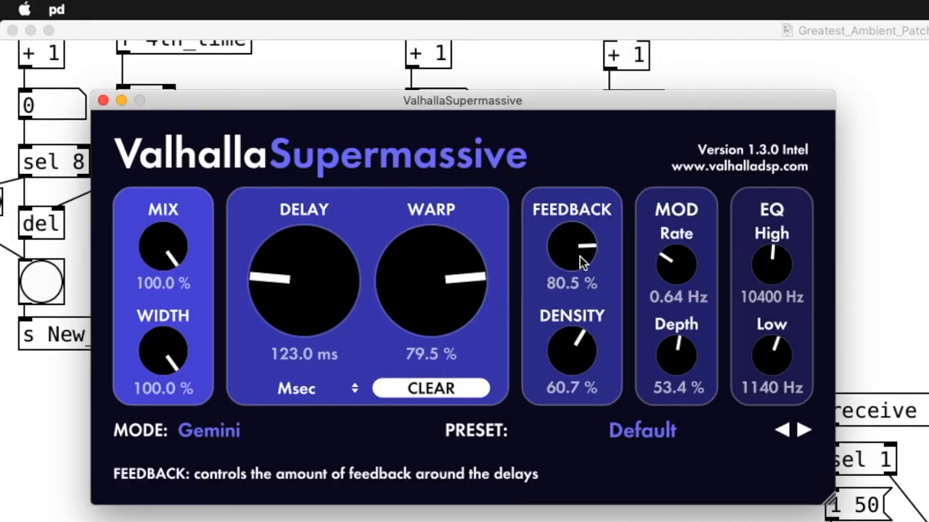
# Adjust Supermassive's FEEDBACK amount and view the recently opened patches.
pyautogui.click(92, 9)
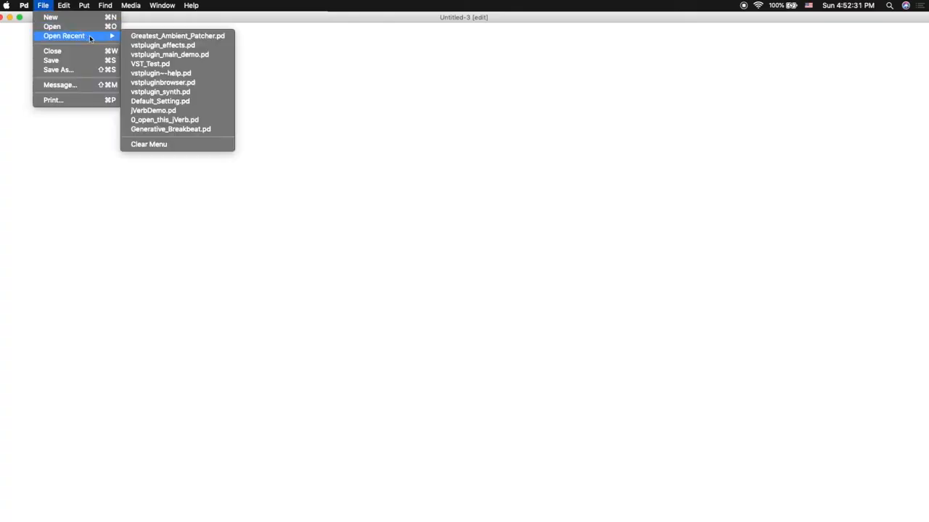
pyautogui.click(178, 35)
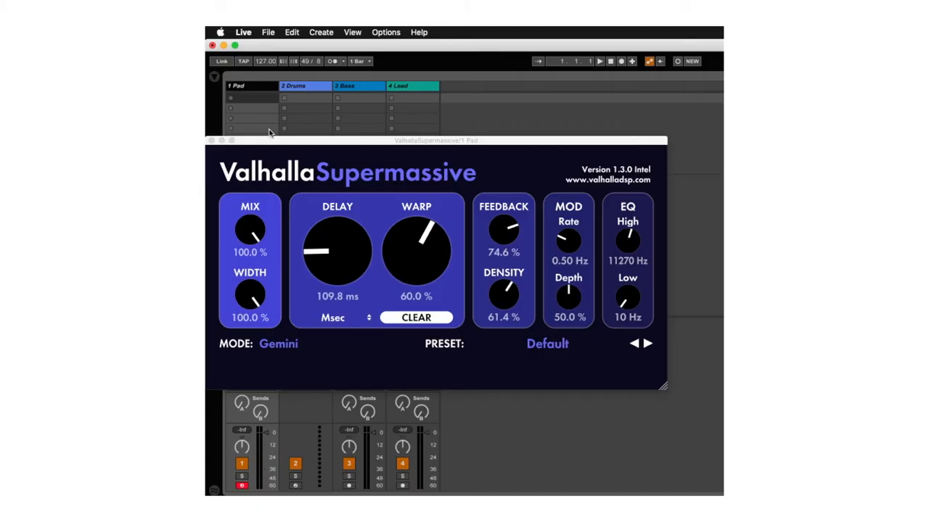
# Raise the Pad track's Supermassive delay time to about 116 ms.
pyautogui.moveTo(336, 250); pyautogui.dragTo(336, 245)
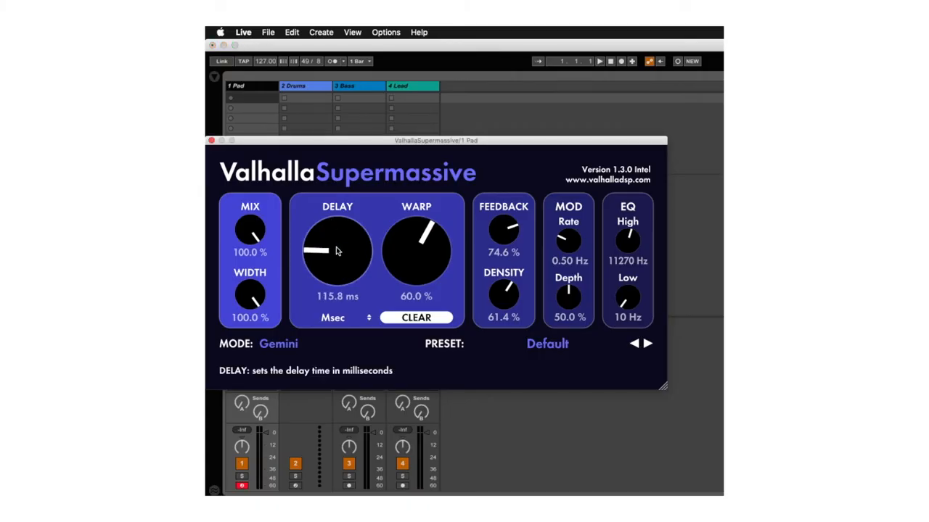
pyautogui.click(267, 32)
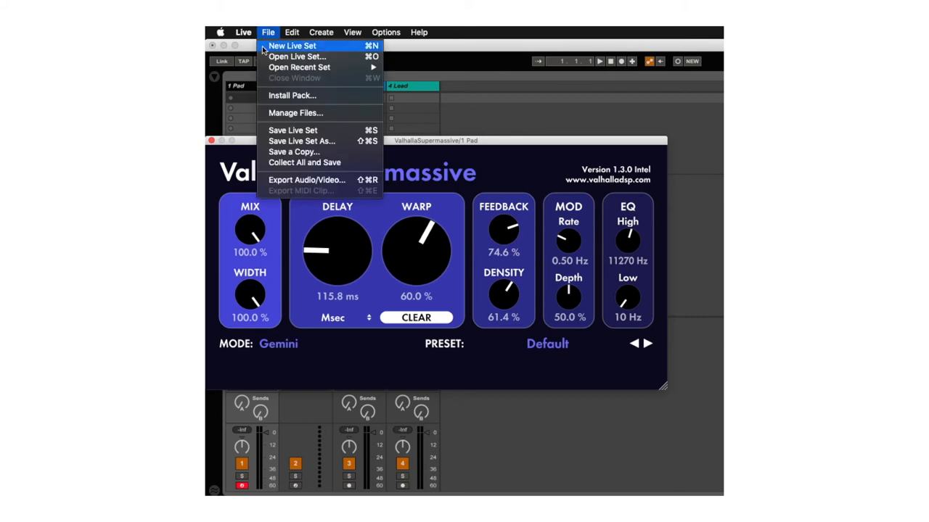
pyautogui.moveTo(293, 130)
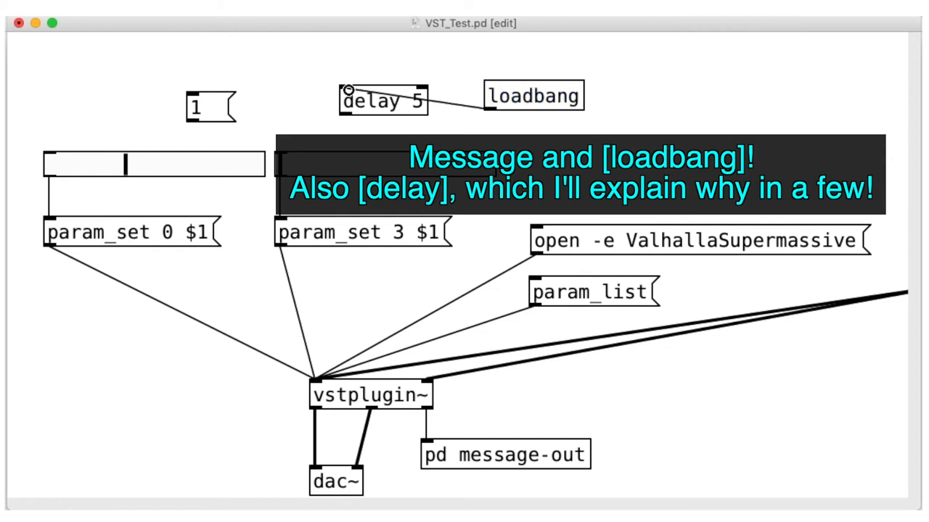
# Connect [loadbang] into the [delay 5] object's inlet.
pyautogui.moveTo(382, 100); pyautogui.dragTo(143, 100)
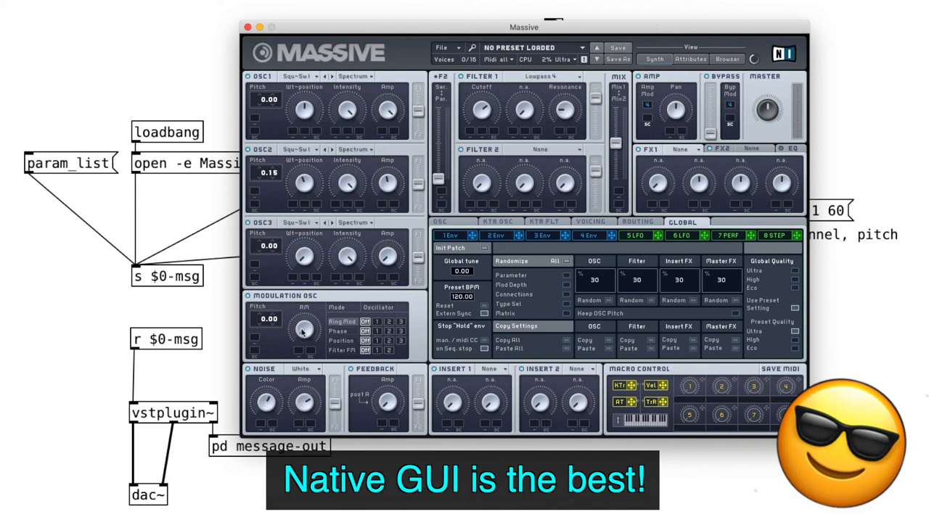
# Trigger 'open -e Massive' to load Massive into vstplugin~ with its editor.
pyautogui.click(635, 236)
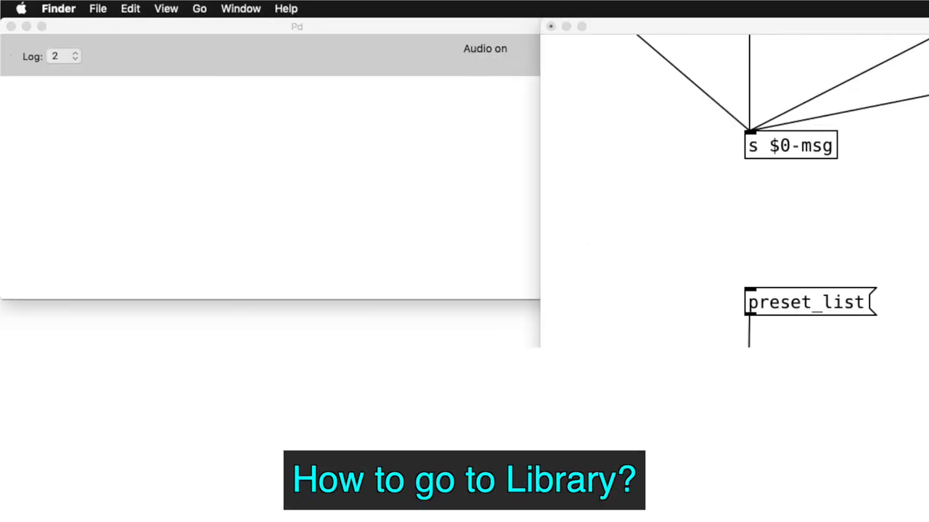
pyautogui.moveTo(209, 45)
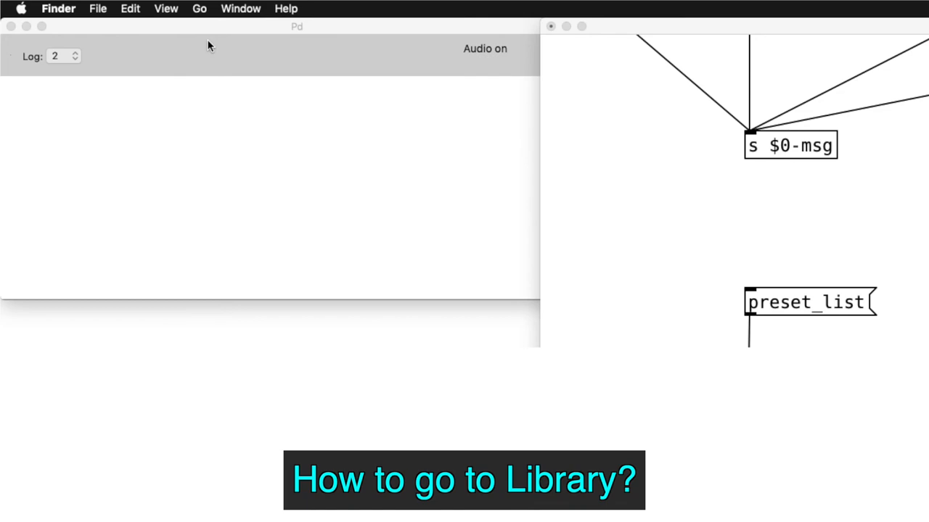
# Choose Go > Go to Folder… in Finder to reach Library.
pyautogui.click(199, 8)
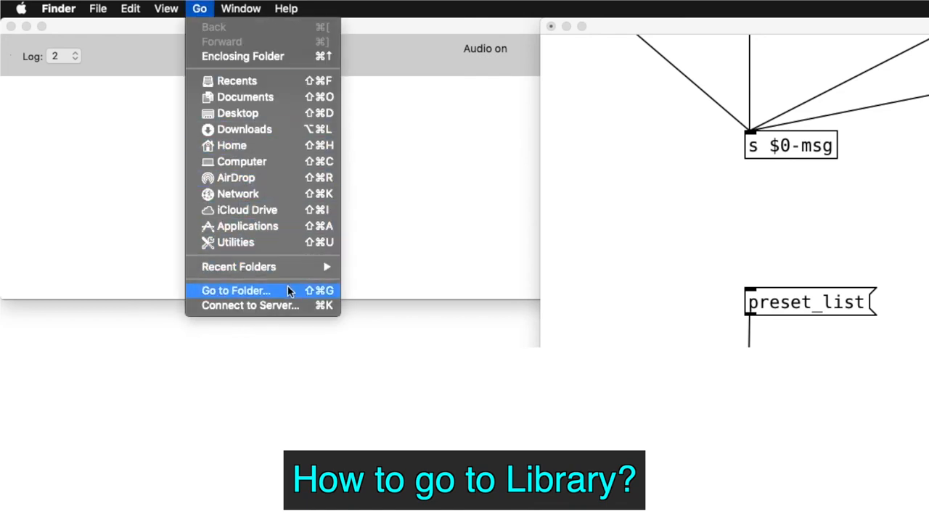
pyautogui.click(235, 291)
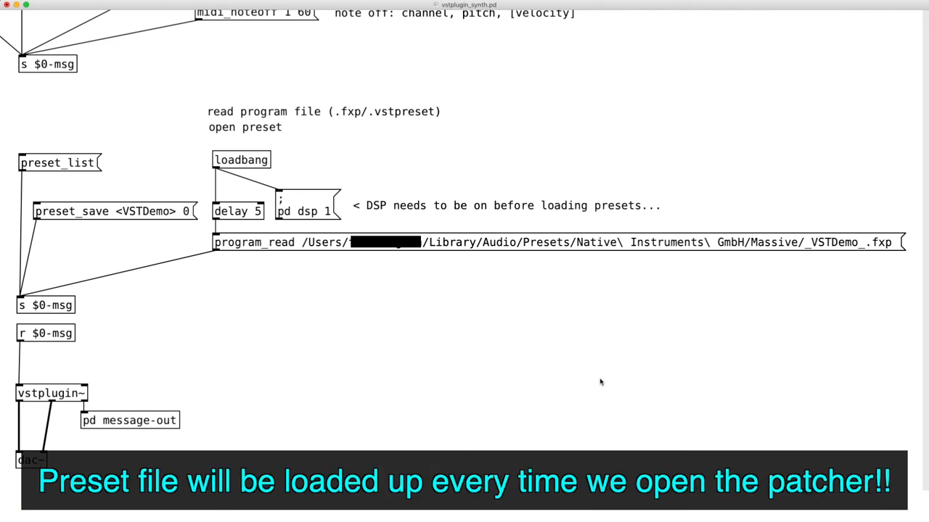
pyautogui.moveTo(539, 284)
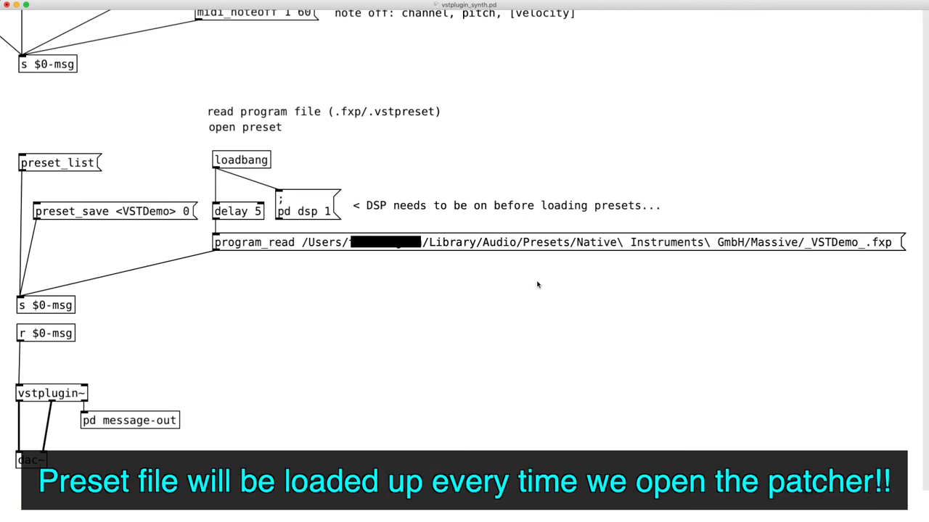